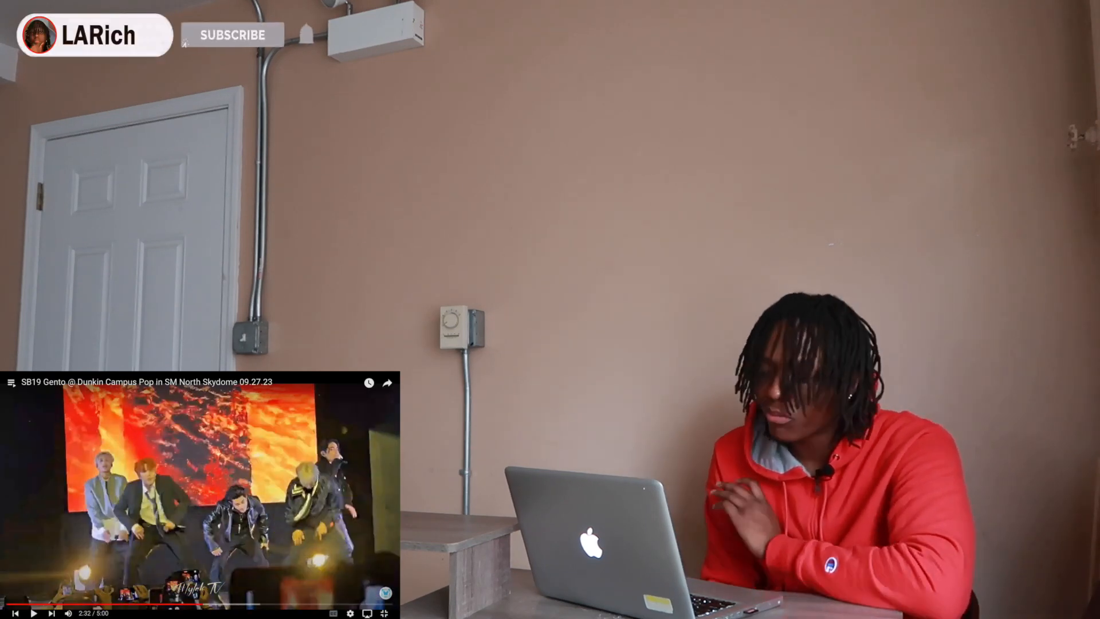
pyautogui.click(233, 36)
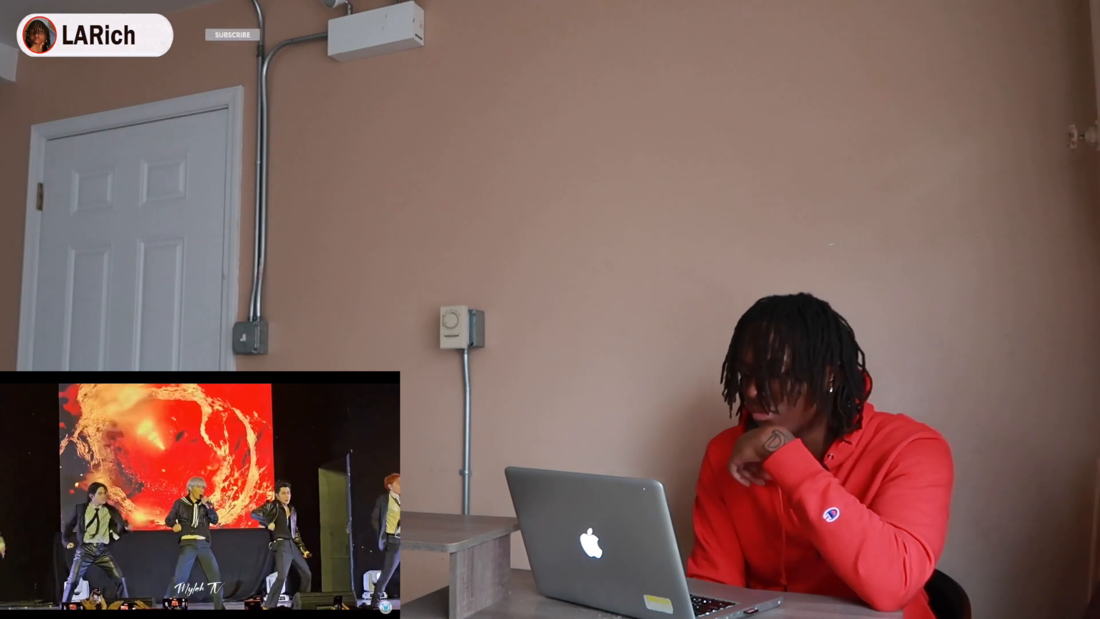
pyautogui.click(231, 33)
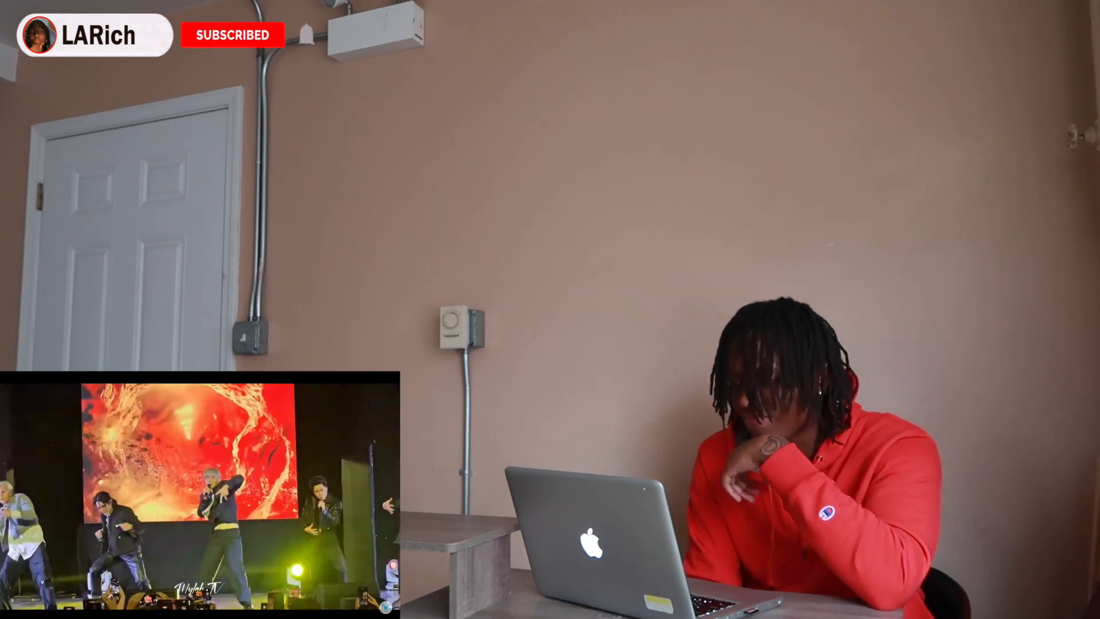